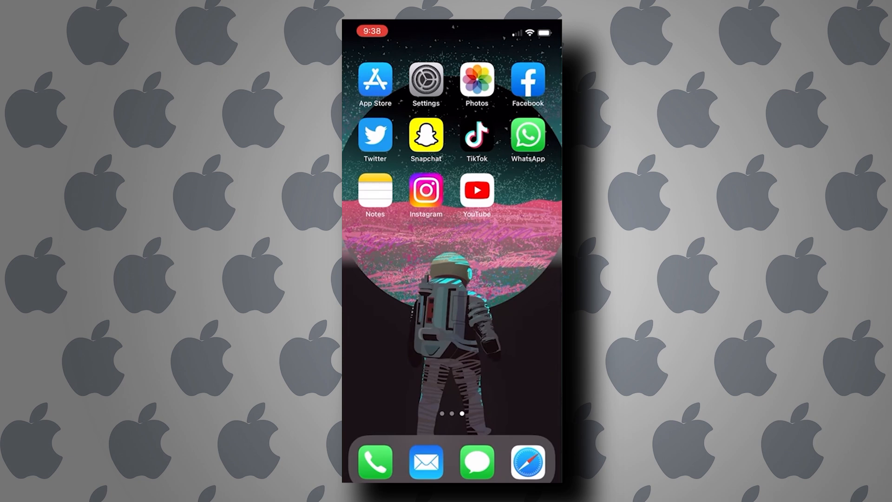
Launch Safari and open AT&T's 'View and Download Call History' result from the 'att call history' search
click(526, 461)
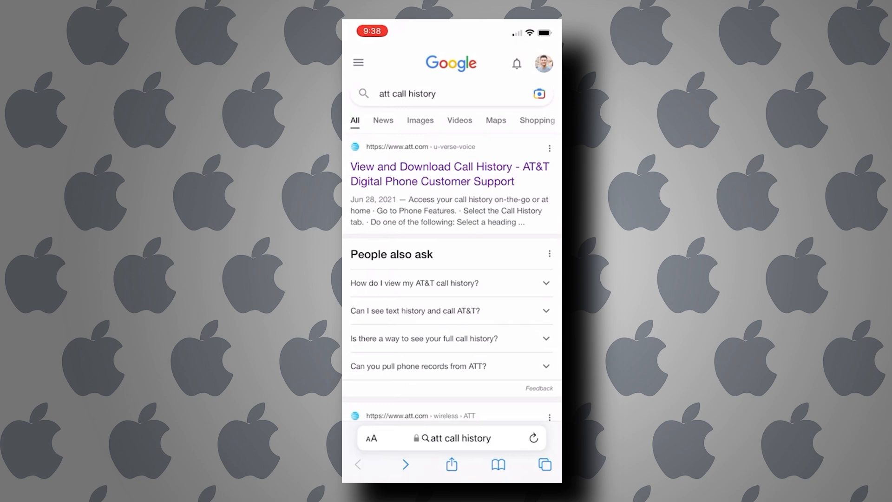
click(449, 173)
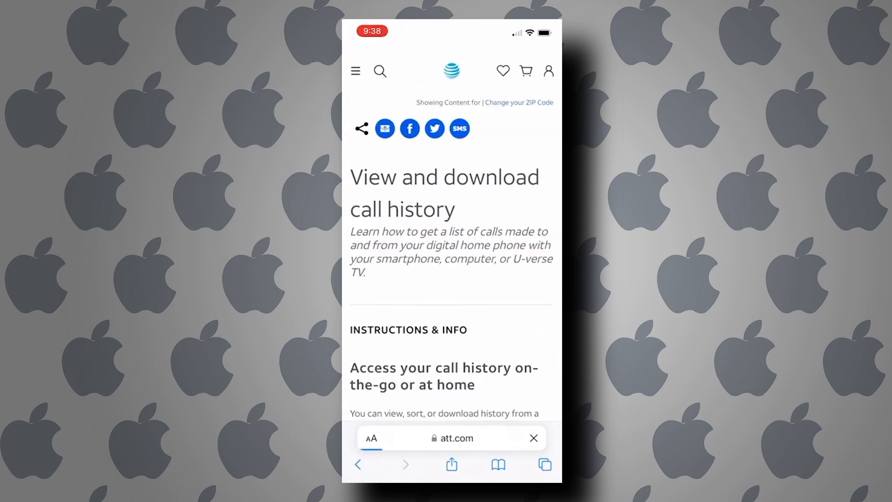
Scroll through Instructions & Info and Additional information, then back up to the instructions
scroll(down, 3)
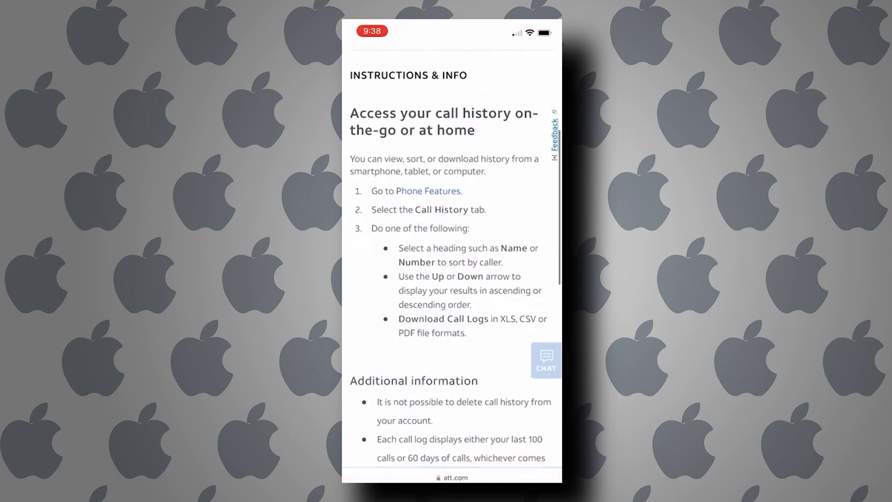
scroll(down, 3)
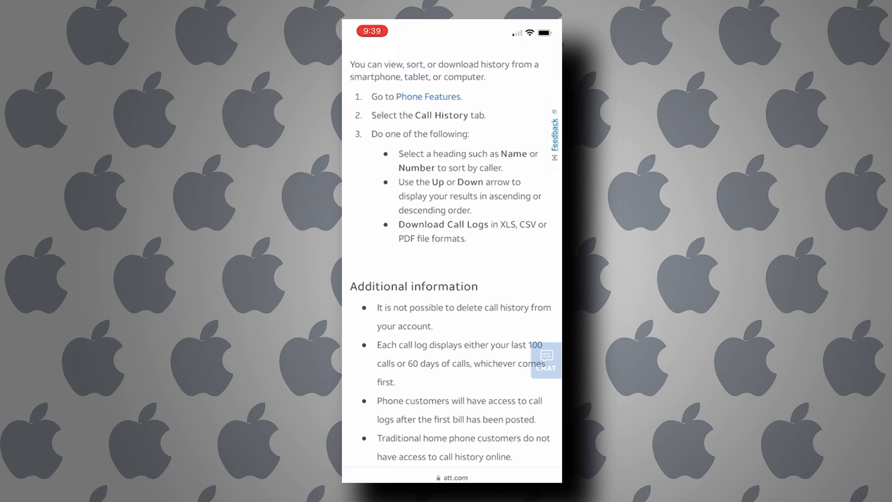
scroll(down, 3)
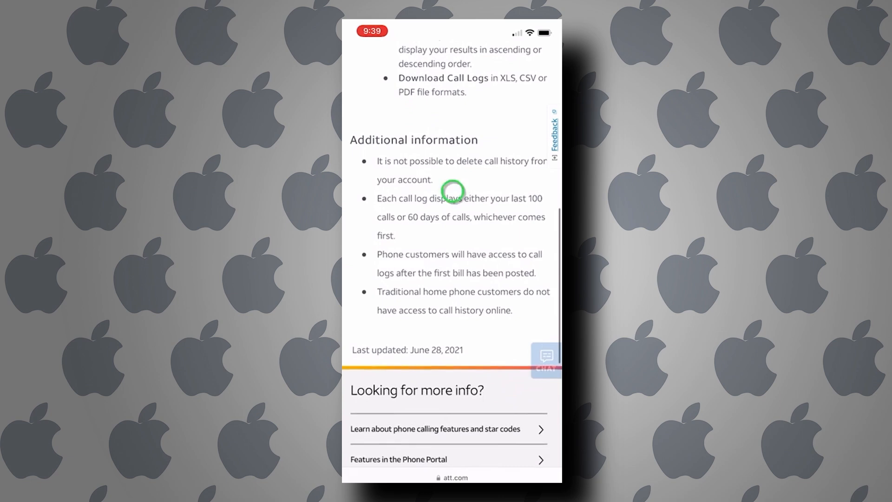
scroll(up, 3)
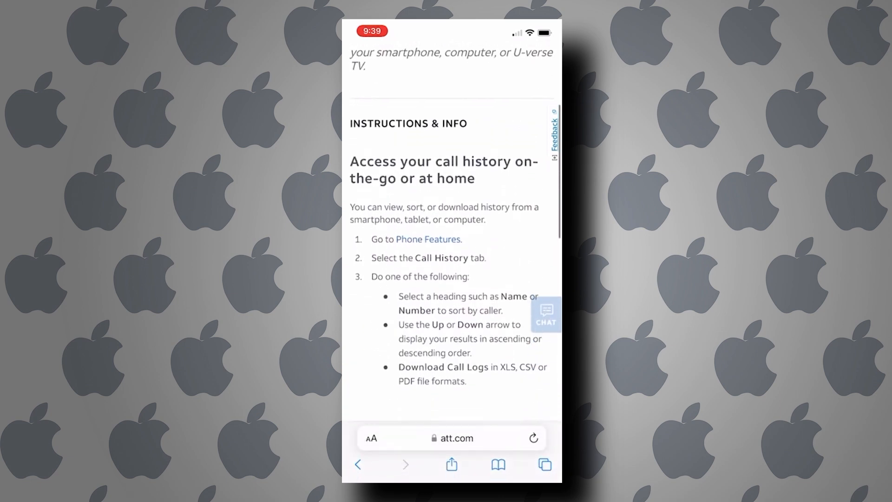